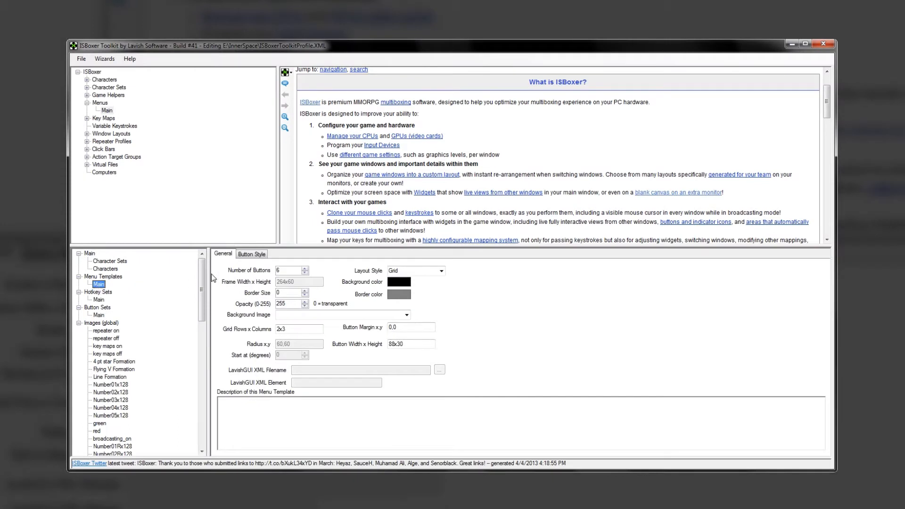
Step: Select World of Warcraft as the game and add the characters to the five-member team
left_click(251, 254)
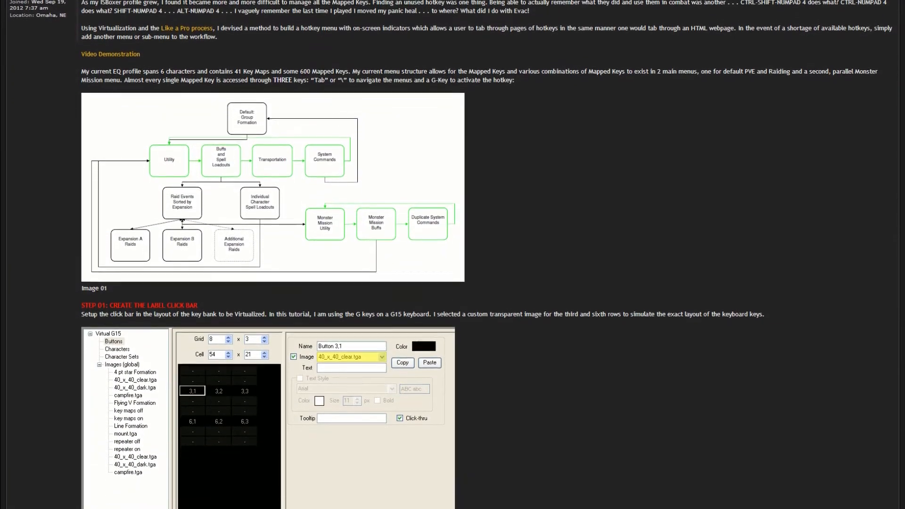
scroll("down", 3)
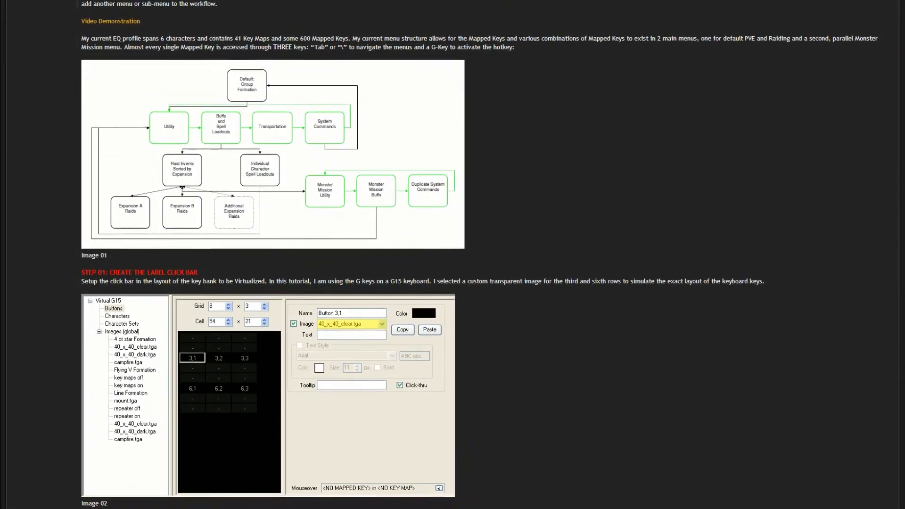
scroll("down", 3)
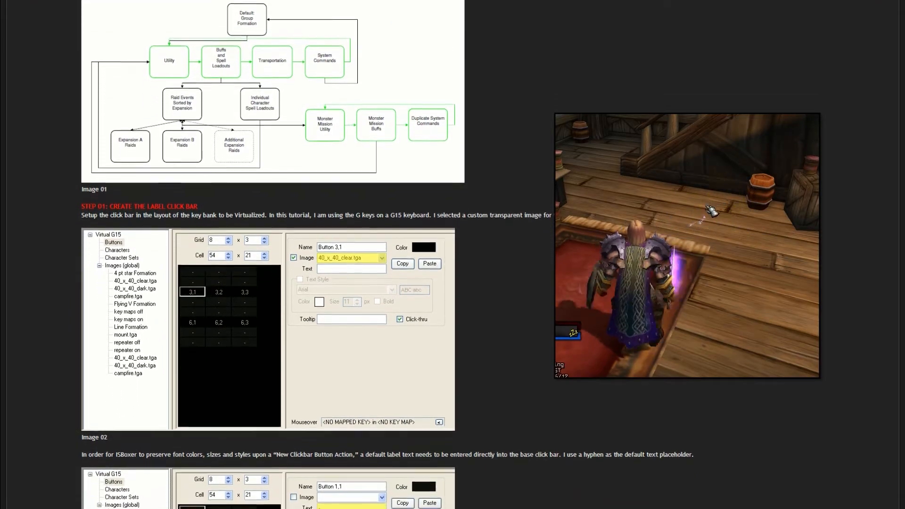
scroll("down", 3)
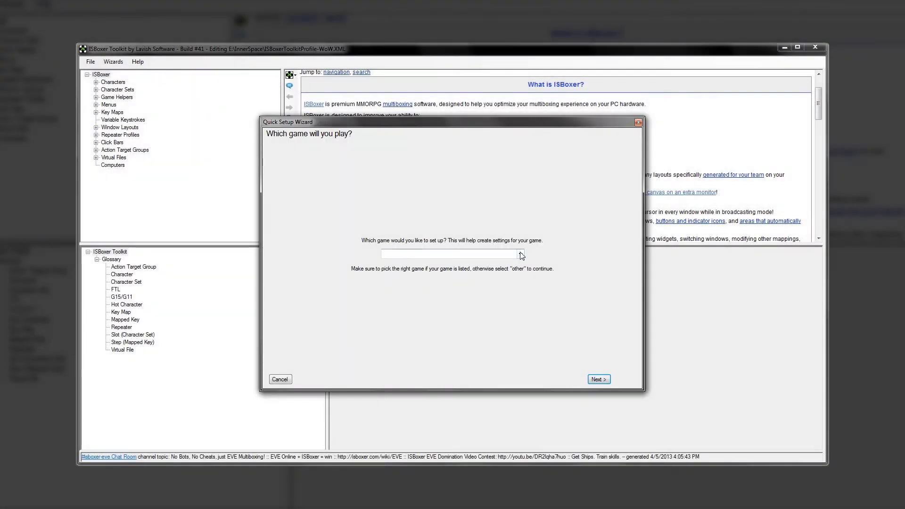
left_click(597, 379)
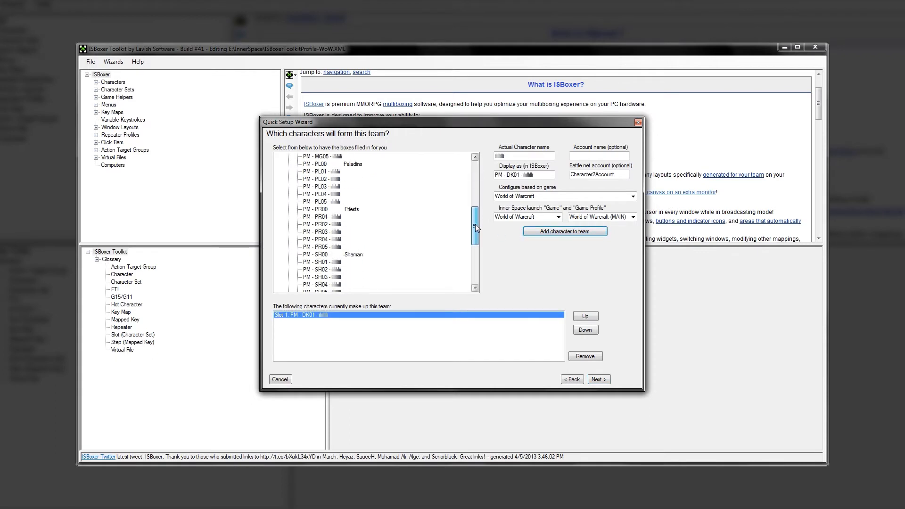
left_click(564, 230)
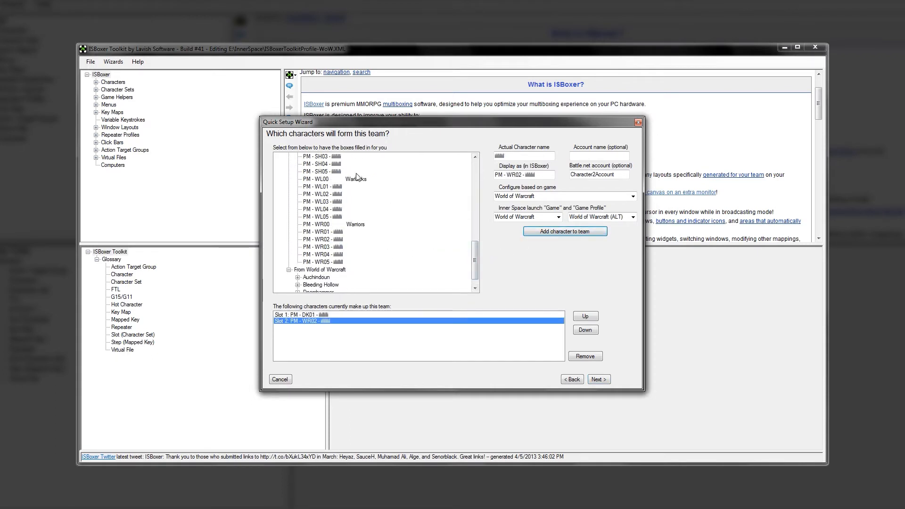
left_click(564, 231)
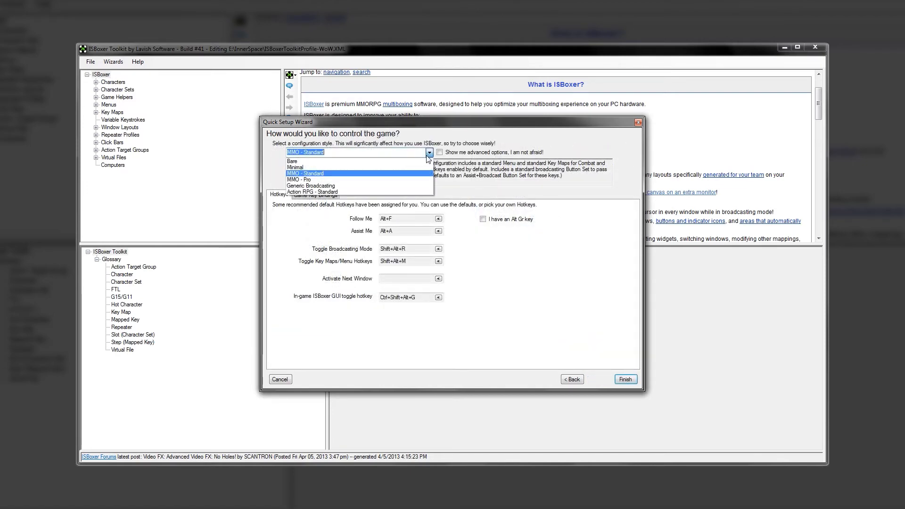
Step: Choose the MMO - Pro style with advanced options shown, reviewing Game Key Bindings and Control Groups
left_click(305, 173)
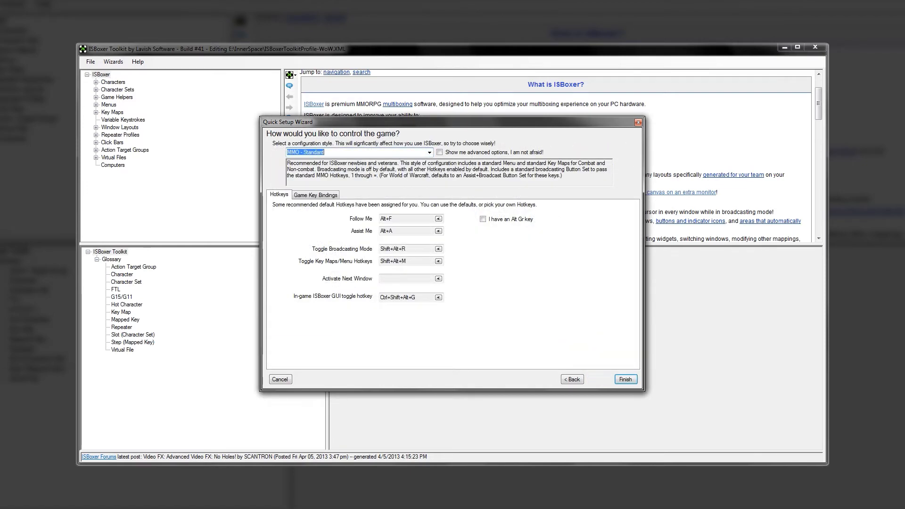
left_click(357, 152)
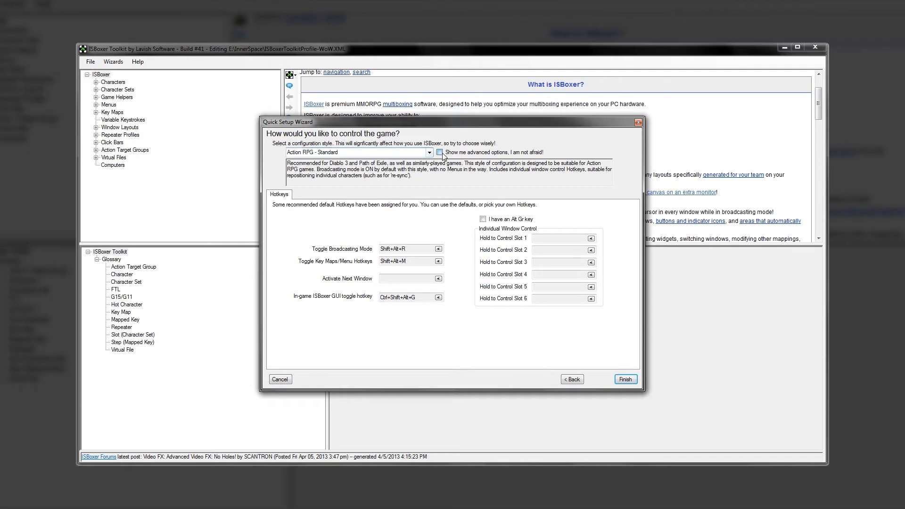
left_click(438, 151)
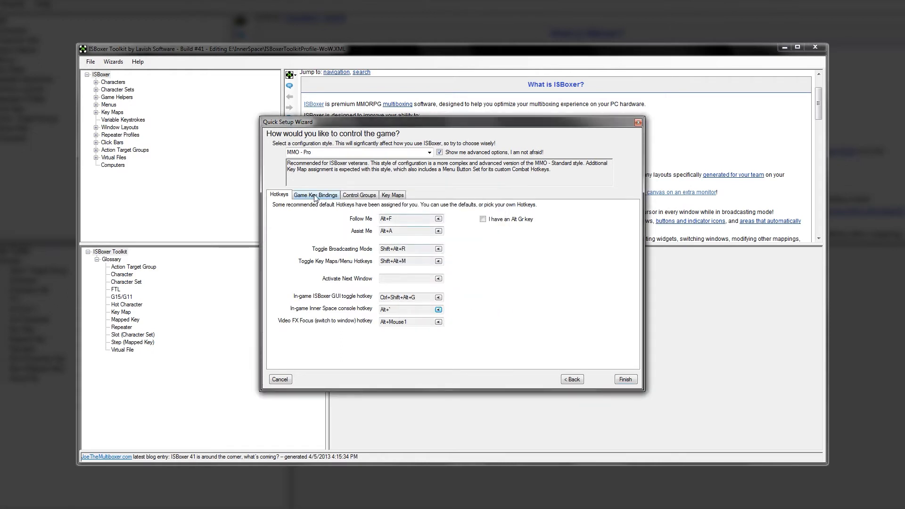
left_click(316, 194)
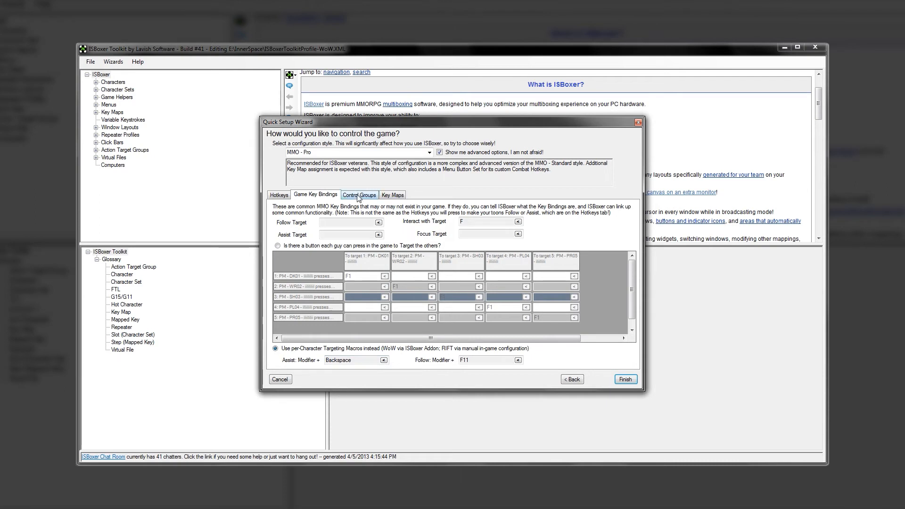
left_click(358, 195)
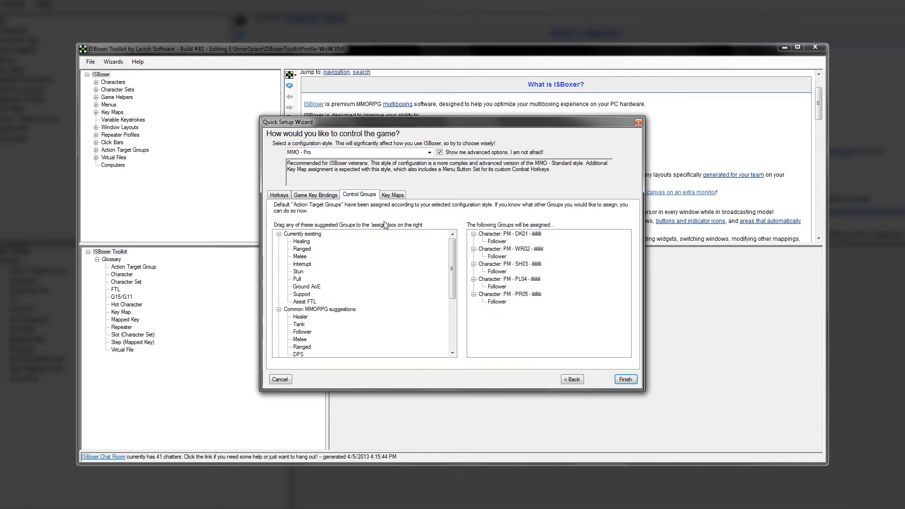